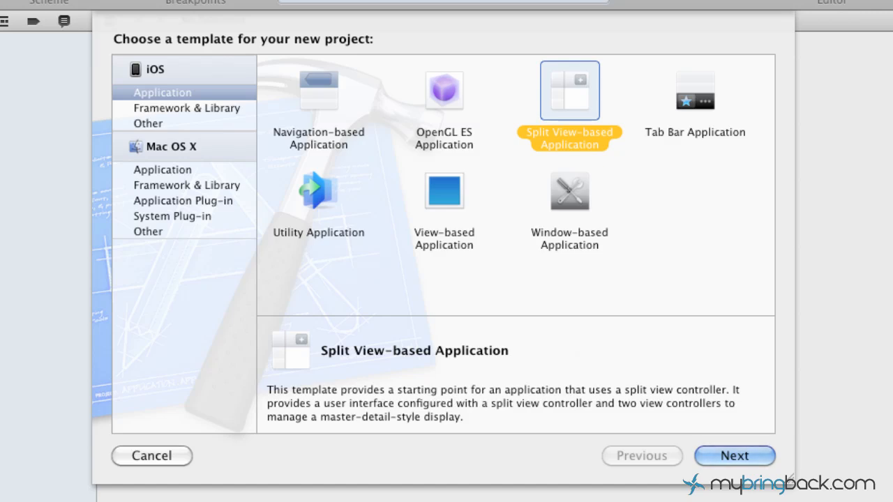
{"action": "mouse_move", "coordinate": [480, 360]}
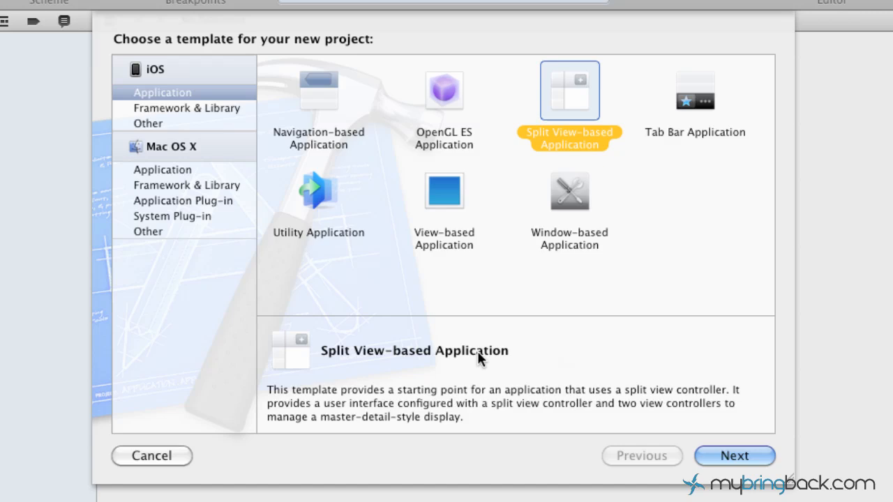
Choose the Split View-based iPad application template and continue to project options.
{"action": "left_click", "coordinate": [444, 191]}
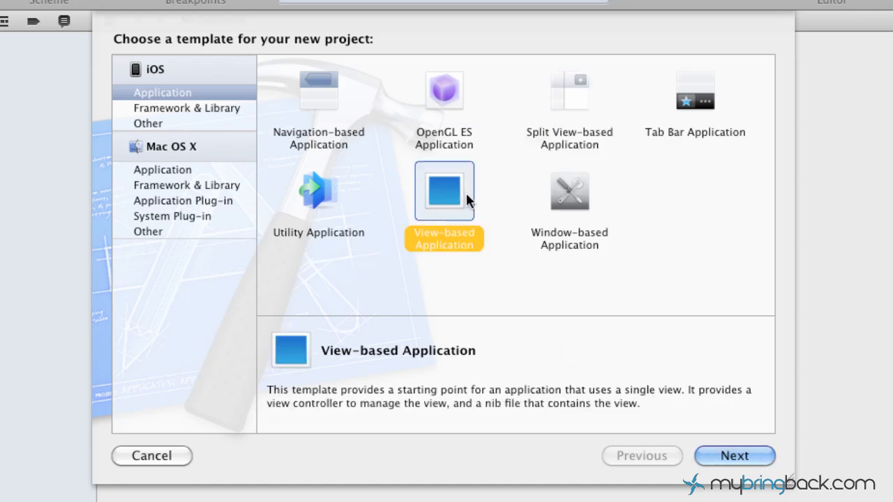
{"action": "mouse_move", "coordinate": [544, 159]}
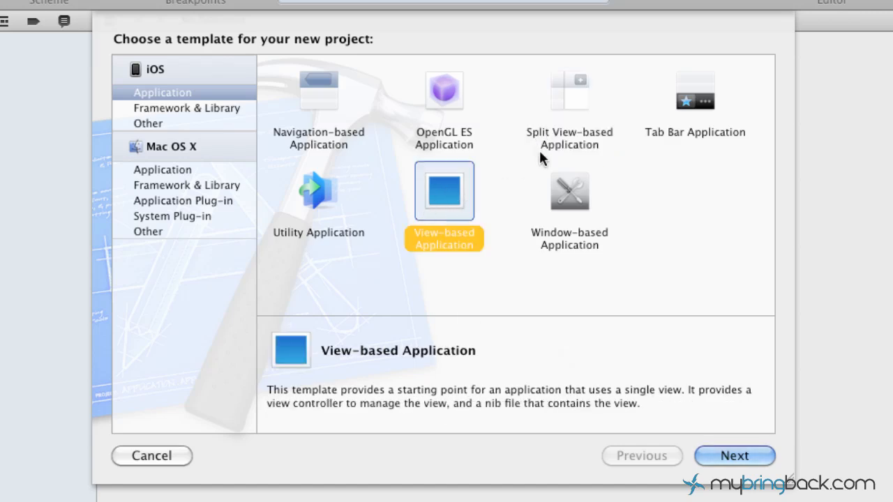
{"action": "mouse_move", "coordinate": [567, 118]}
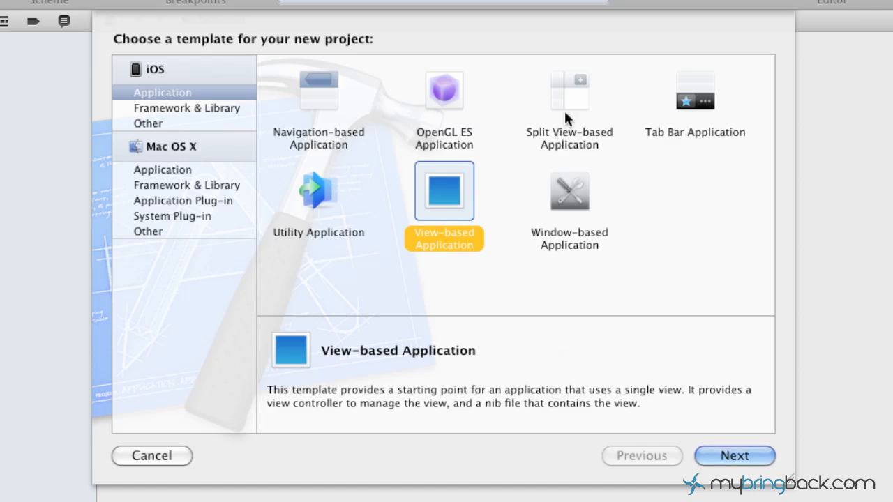
{"action": "mouse_move", "coordinate": [572, 109]}
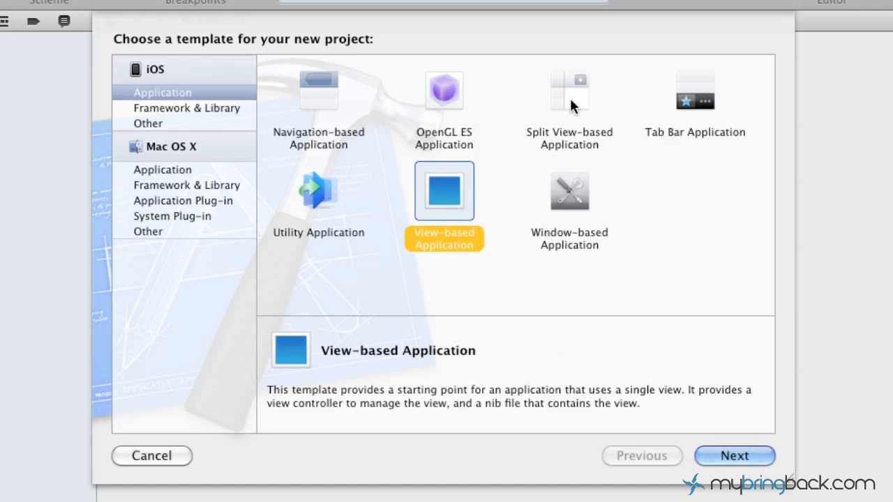
{"action": "left_click", "coordinate": [569, 91]}
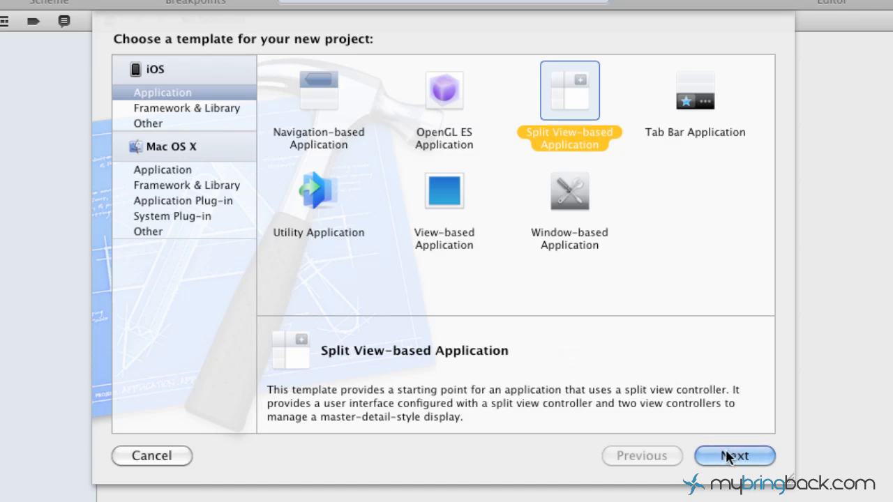
{"action": "mouse_move", "coordinate": [231, 240]}
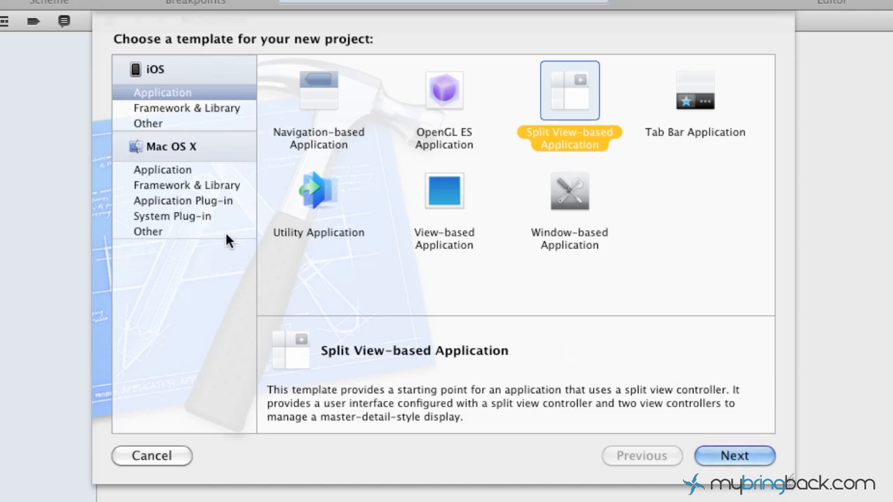
{"action": "mouse_move", "coordinate": [551, 113]}
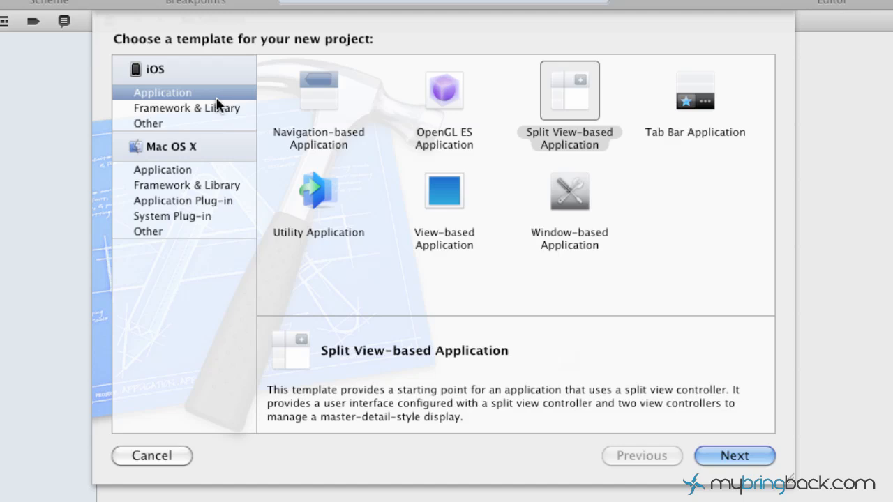
{"action": "mouse_move", "coordinate": [184, 178]}
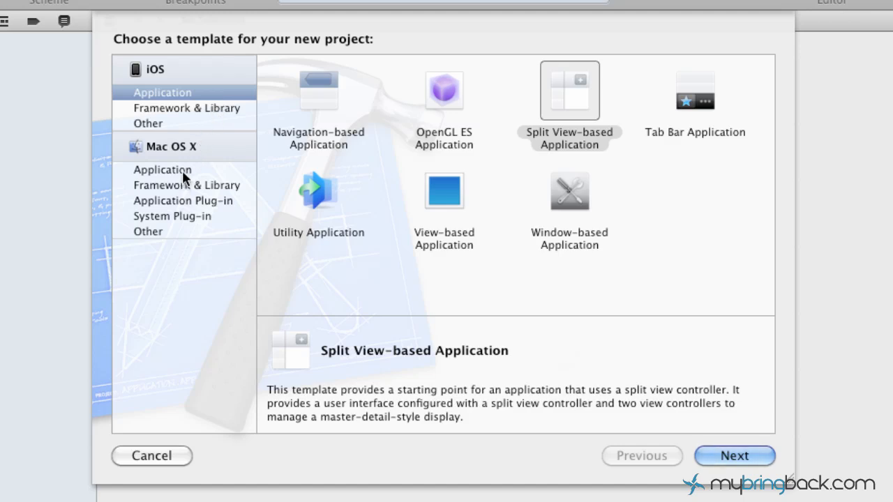
{"action": "mouse_move", "coordinate": [412, 187]}
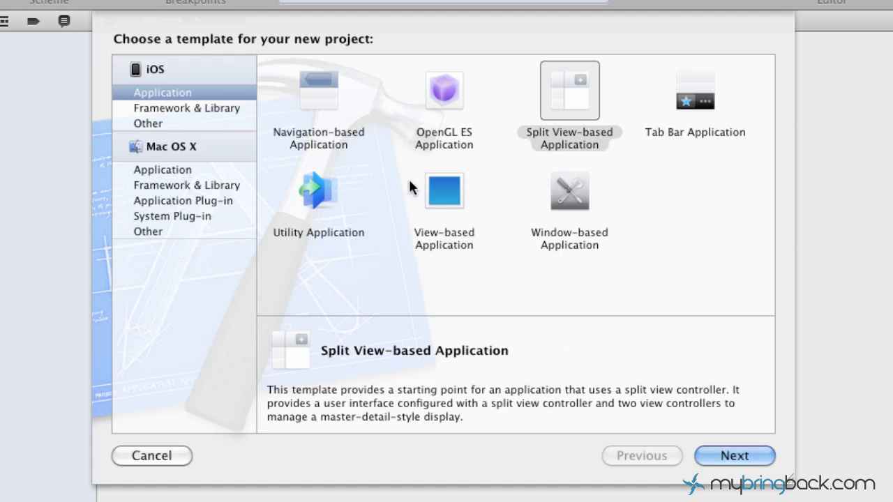
{"action": "mouse_move", "coordinate": [592, 137]}
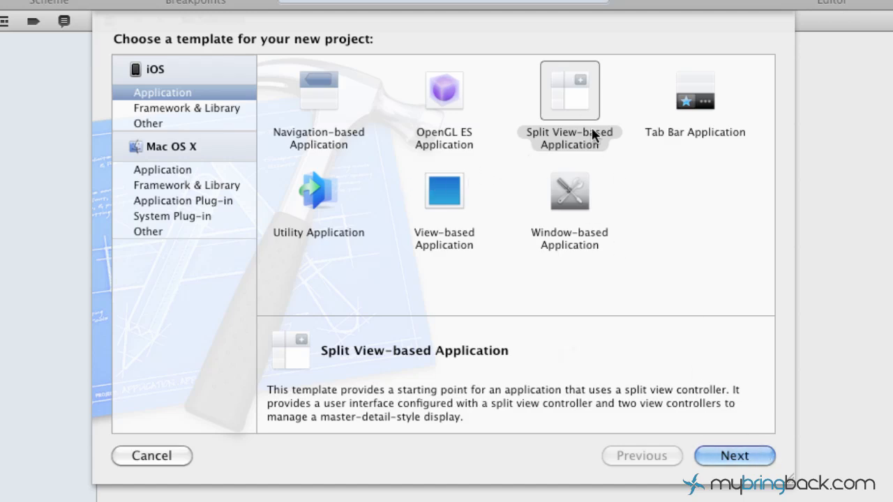
{"action": "mouse_move", "coordinate": [734, 455]}
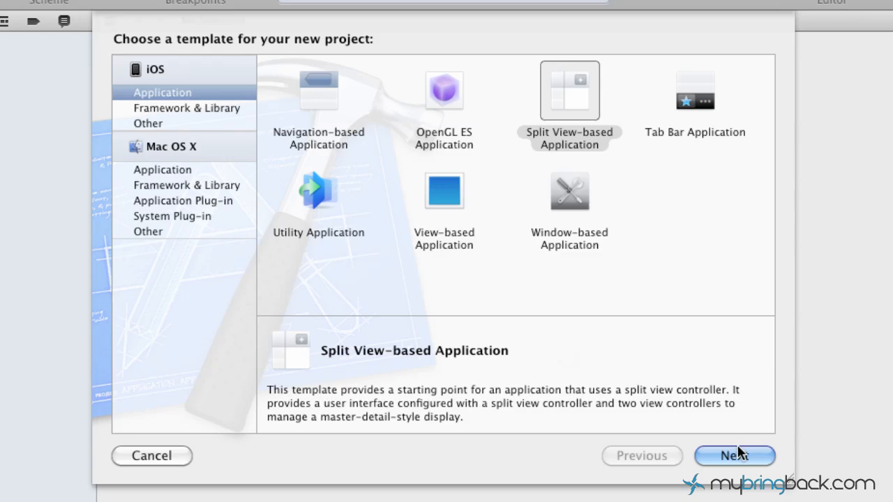
{"action": "left_click", "coordinate": [734, 455]}
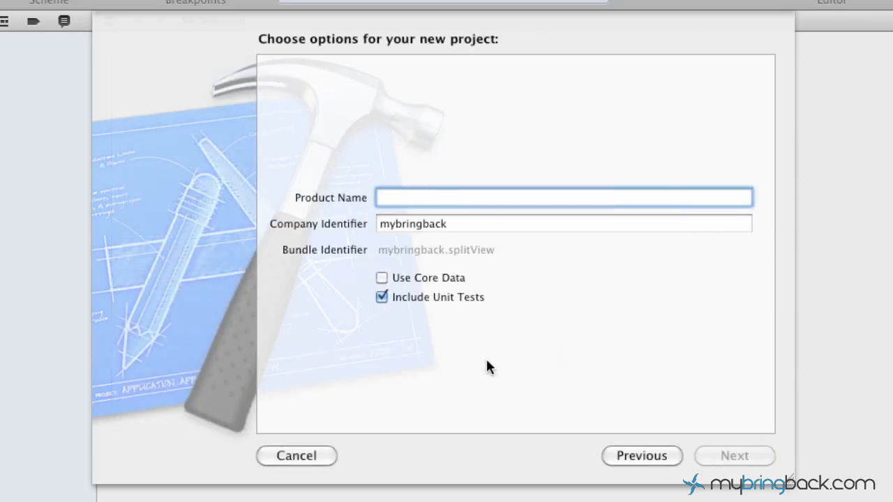
Name the product splitView and create it in the iOS apps folder, replacing the existing folder.
{"action": "type", "text": "s"}
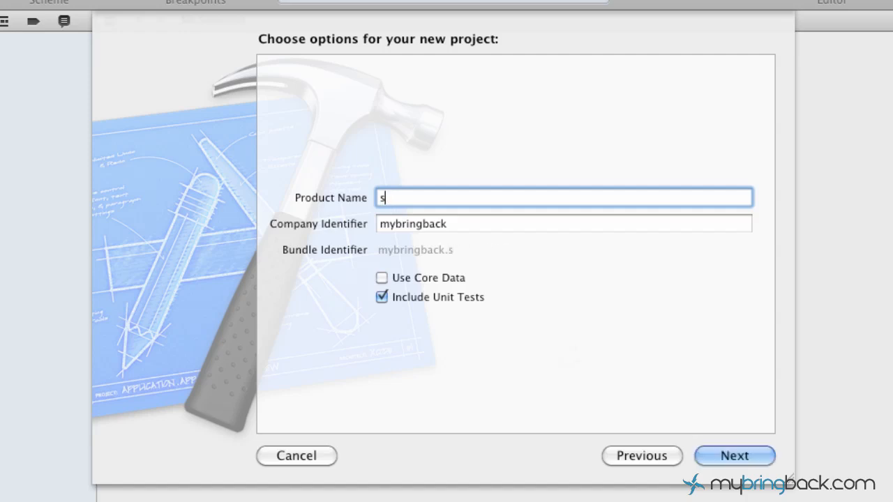
{"action": "type", "text": "plitView"}
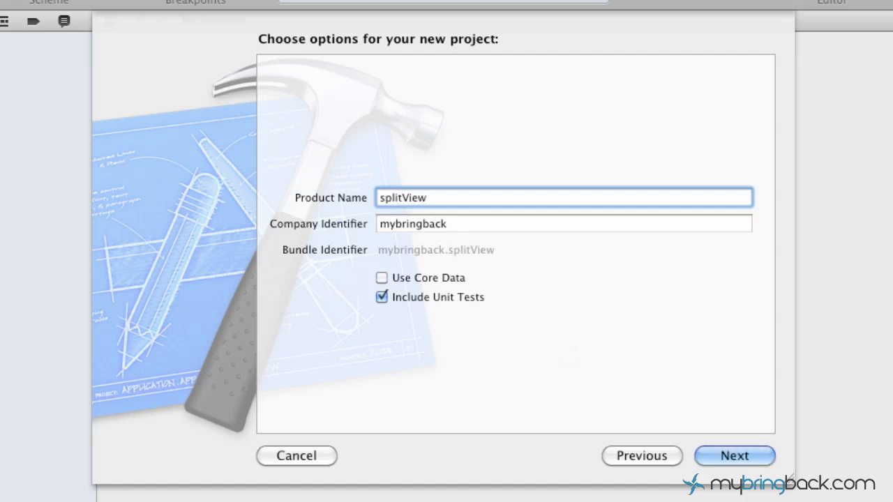
{"action": "left_click", "coordinate": [564, 198]}
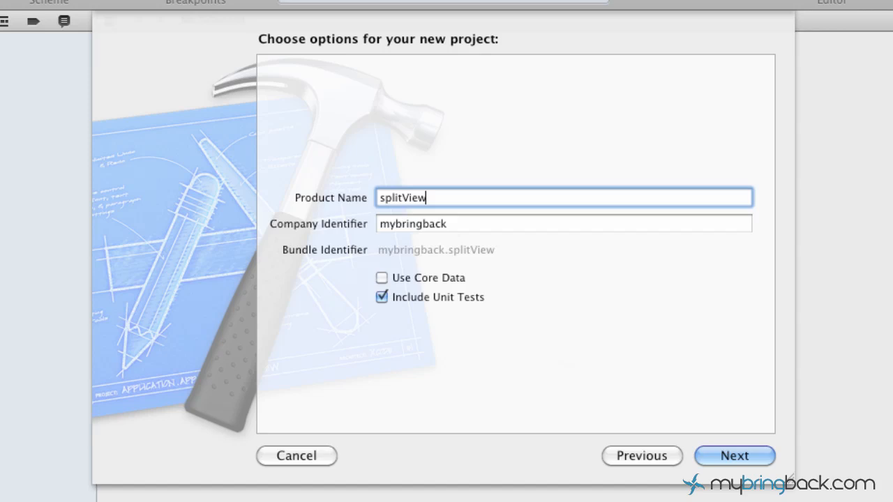
{"action": "left_click", "coordinate": [734, 454]}
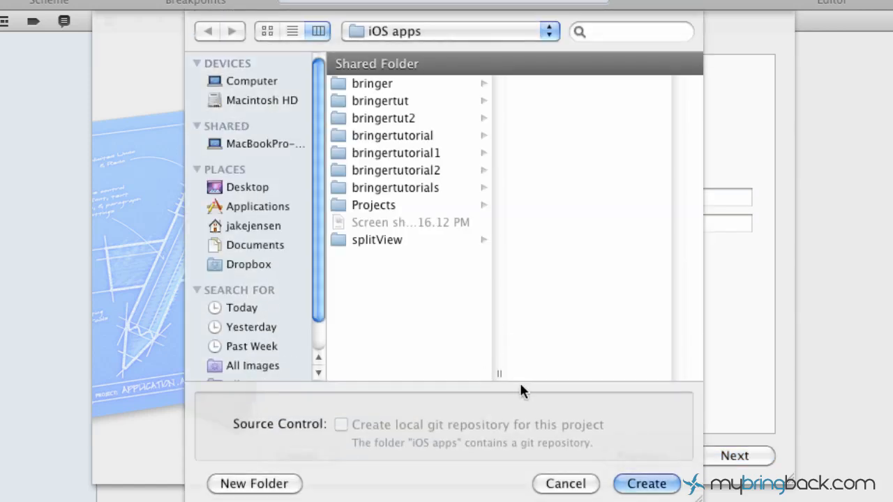
{"action": "left_click", "coordinate": [645, 482]}
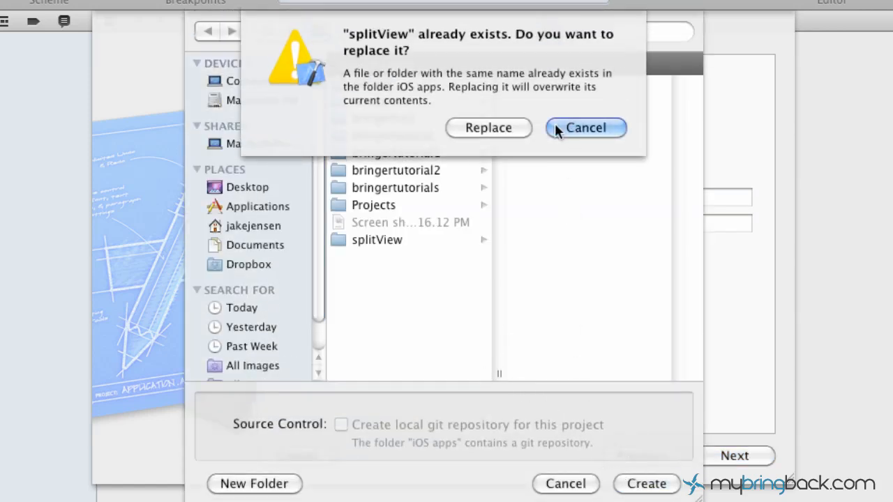
{"action": "left_click", "coordinate": [488, 129]}
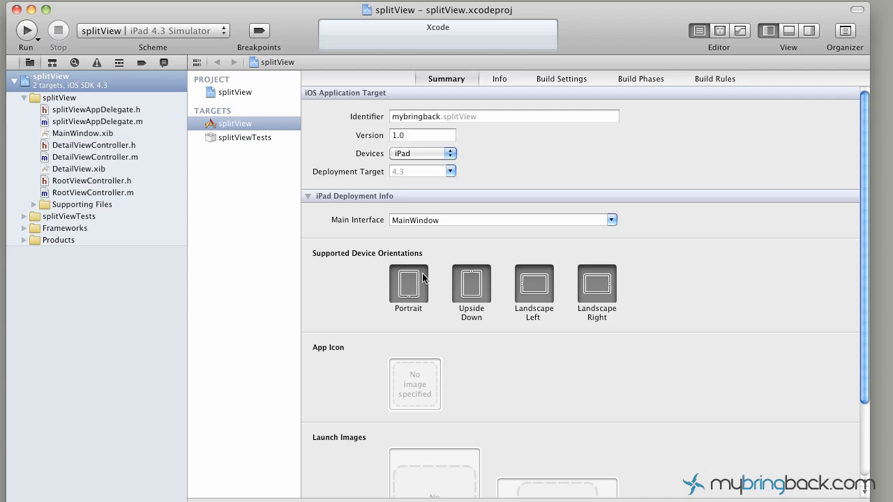
{"action": "mouse_move", "coordinate": [338, 280]}
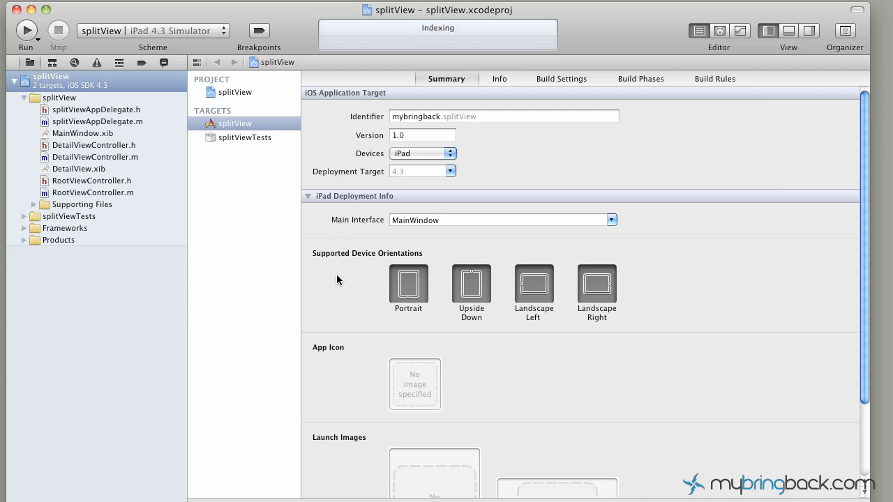
{"action": "mouse_move", "coordinate": [343, 147]}
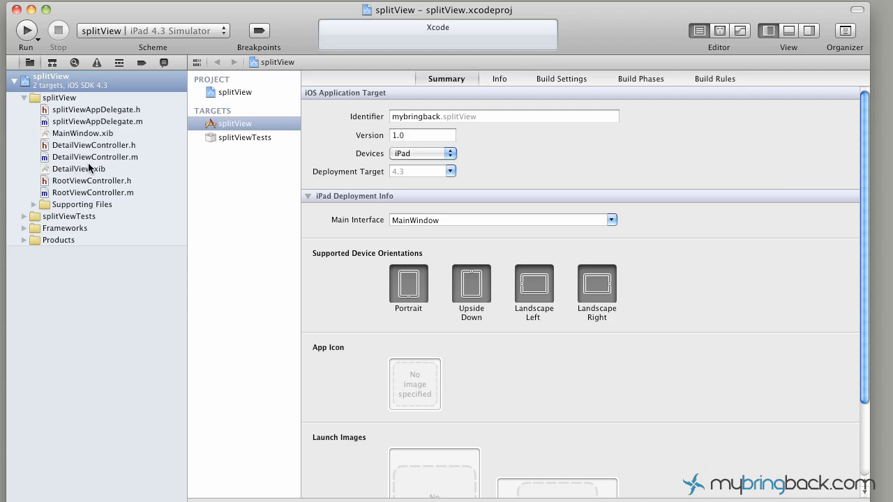
{"action": "mouse_move", "coordinate": [103, 171]}
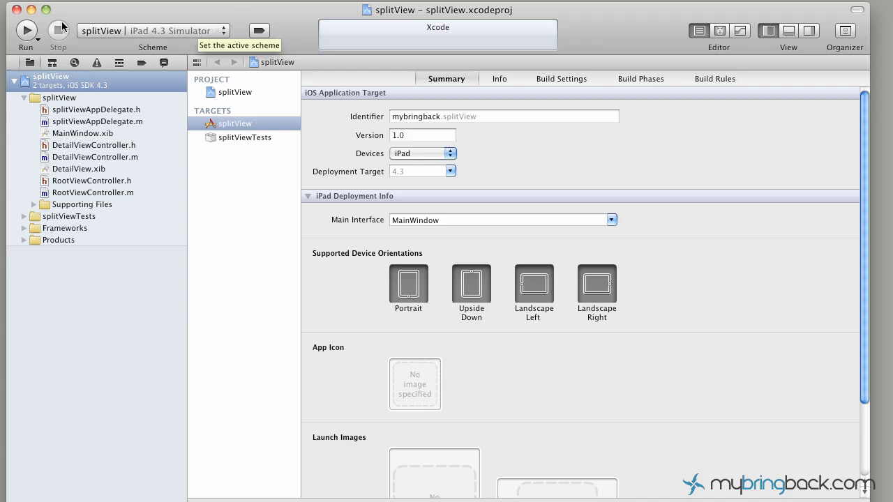
{"action": "mouse_move", "coordinate": [25, 31]}
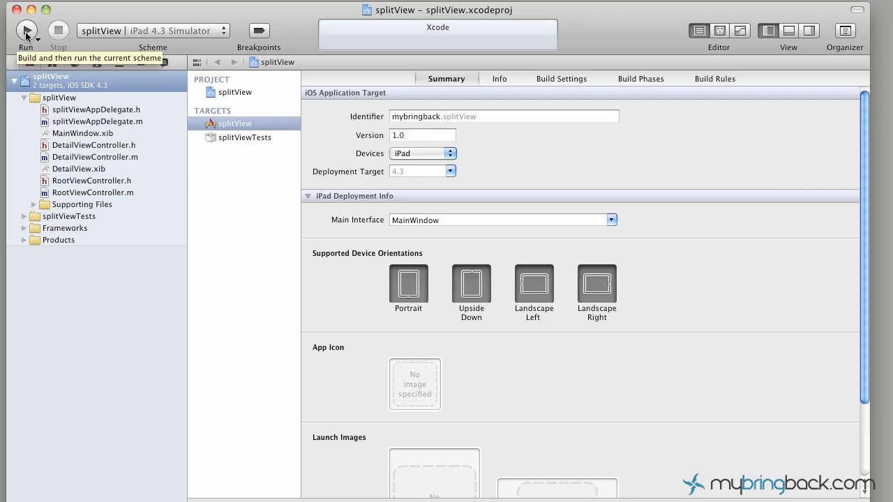
Run the app in the iPad simulator and show the Root View Controller popover over the detail view.
{"action": "left_click", "coordinate": [25, 31]}
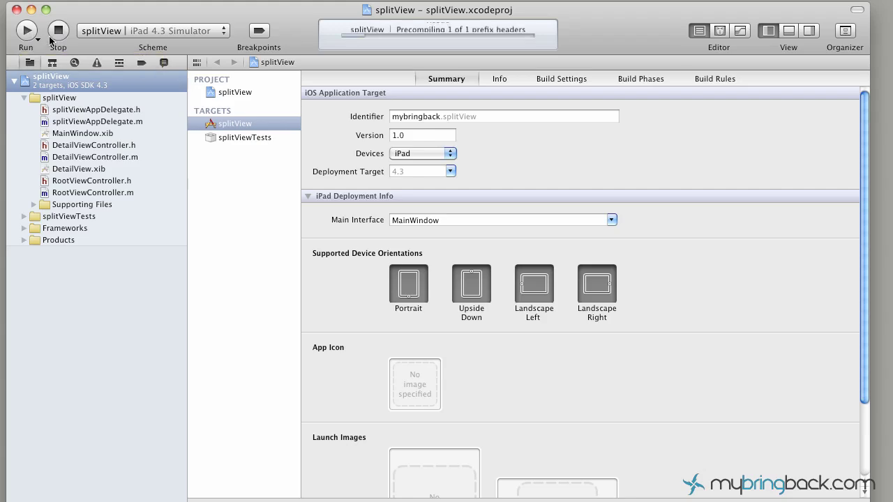
{"action": "left_click", "coordinate": [25, 30]}
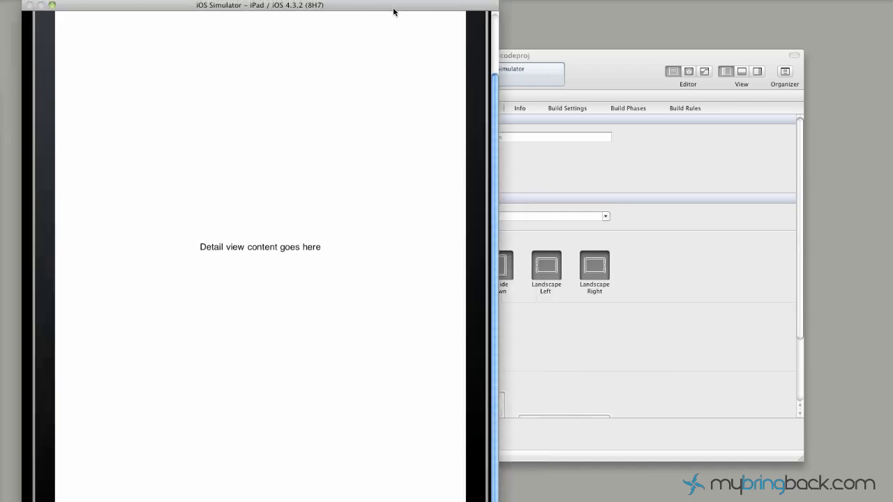
{"action": "left_click_drag", "start_coordinate": [259, 5], "coordinate": [365, 14]}
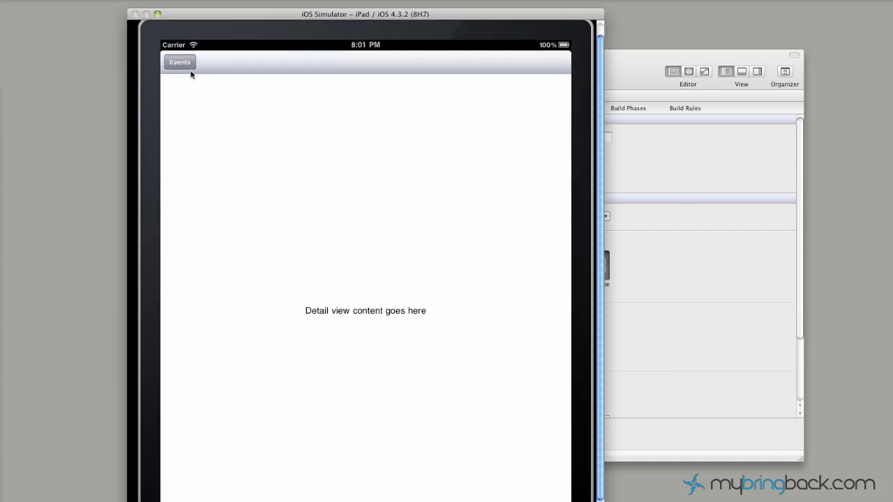
{"action": "left_click", "coordinate": [179, 62]}
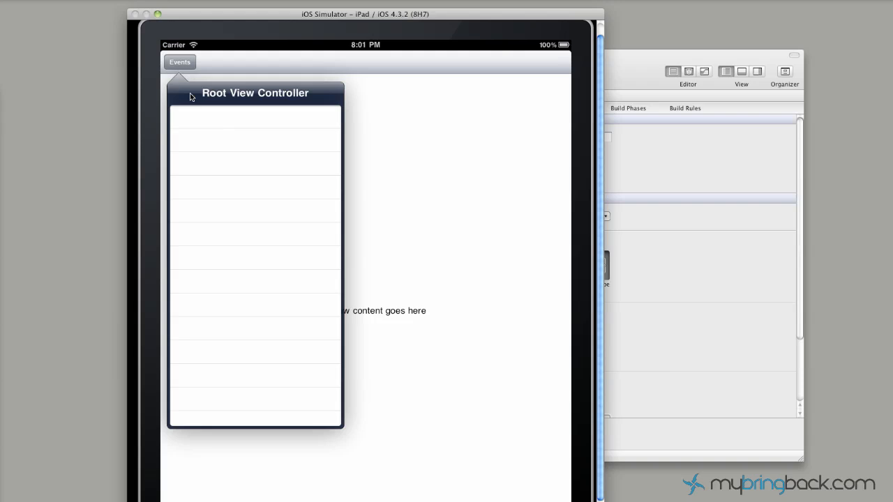
{"action": "mouse_move", "coordinate": [195, 120]}
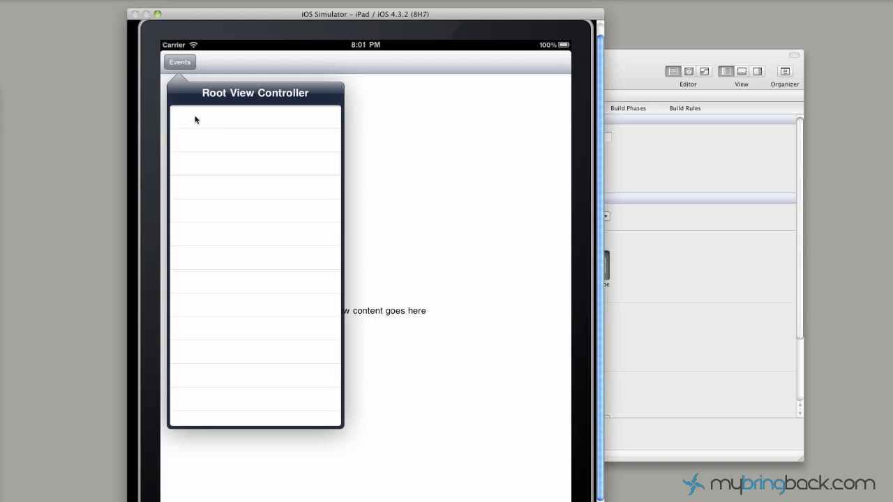
{"action": "mouse_move", "coordinate": [246, 205]}
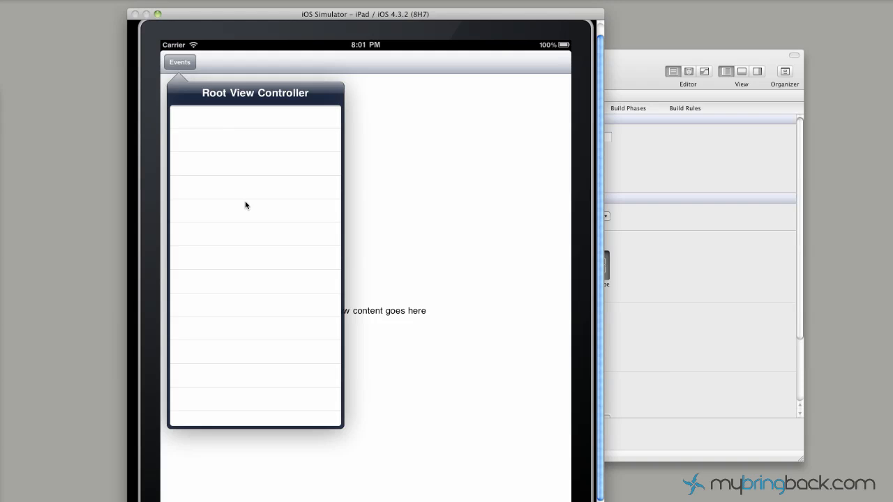
{"action": "mouse_move", "coordinate": [262, 147]}
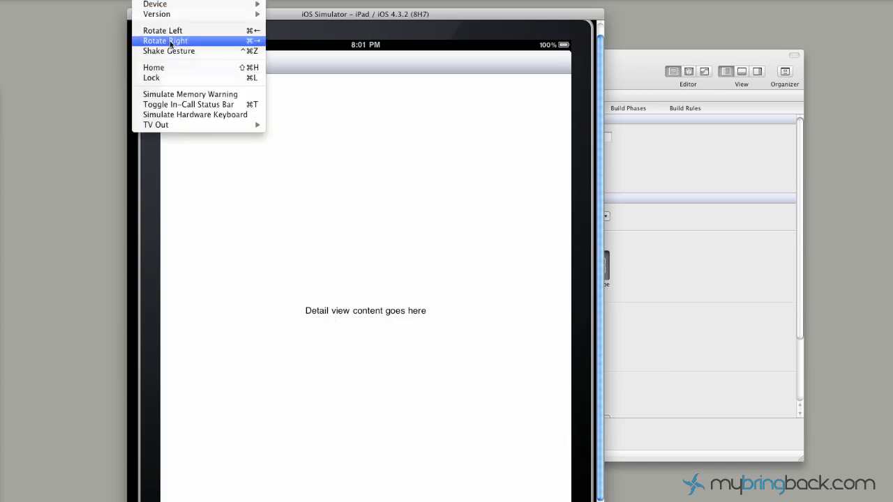
Rotate the simulated iPad right to landscape so the list sits beside the detail view.
{"action": "left_click", "coordinate": [164, 39]}
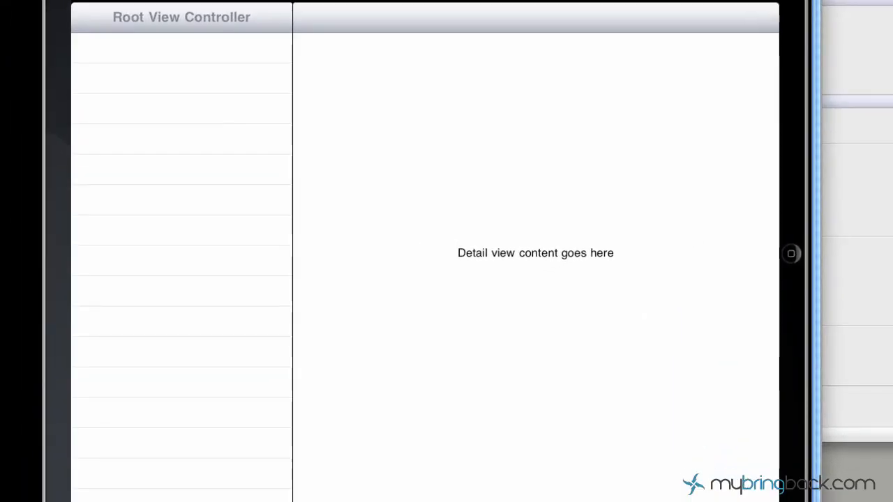
{"action": "mouse_move", "coordinate": [137, 173]}
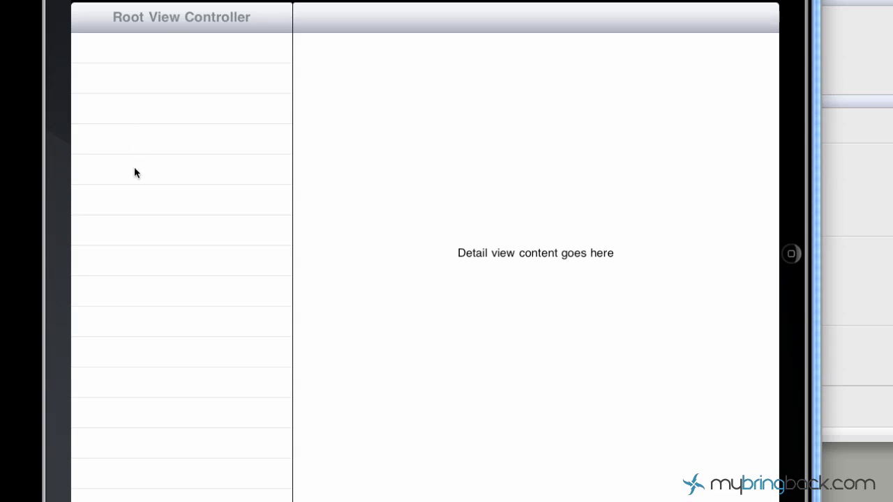
{"action": "mouse_move", "coordinate": [461, 261]}
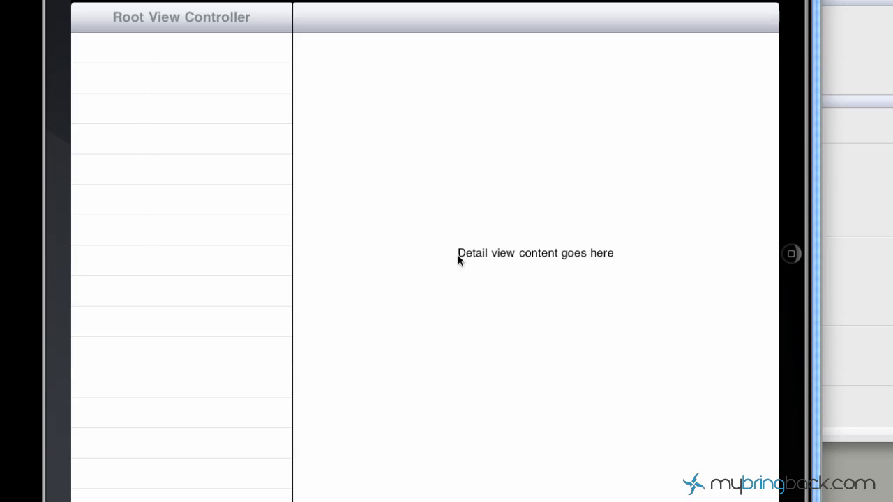
{"action": "mouse_move", "coordinate": [459, 260]}
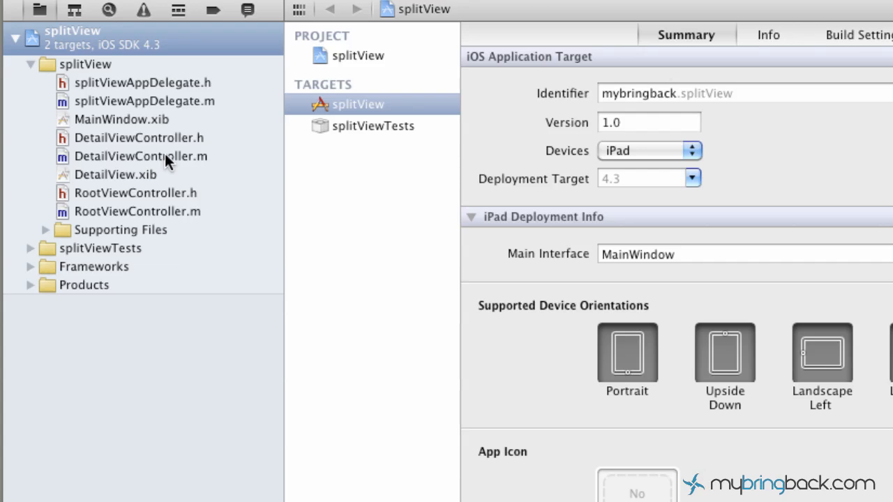
{"action": "mouse_move", "coordinate": [126, 87]}
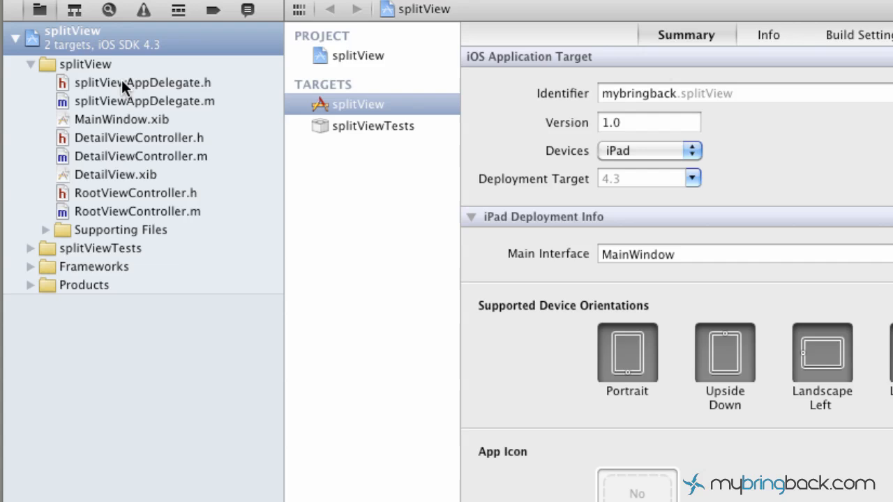
{"action": "mouse_move", "coordinate": [111, 144]}
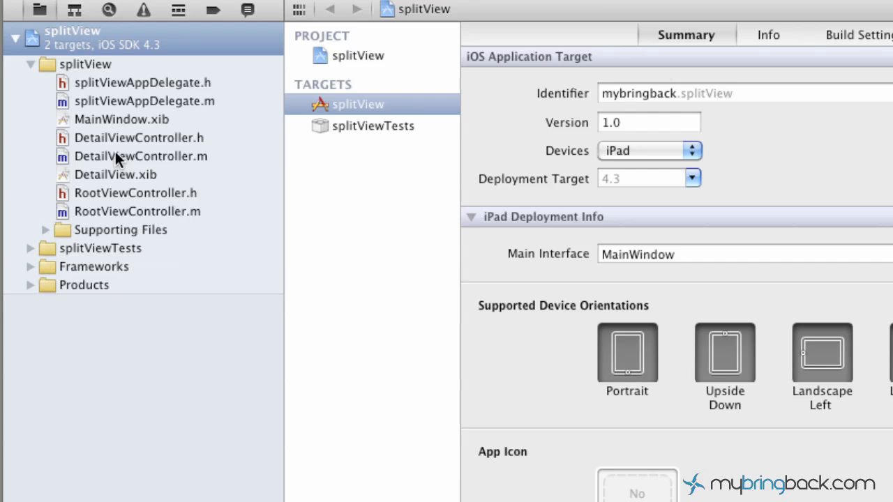
Open DetailView.xib from the project navigator in Interface Builder.
{"action": "left_click", "coordinate": [114, 174]}
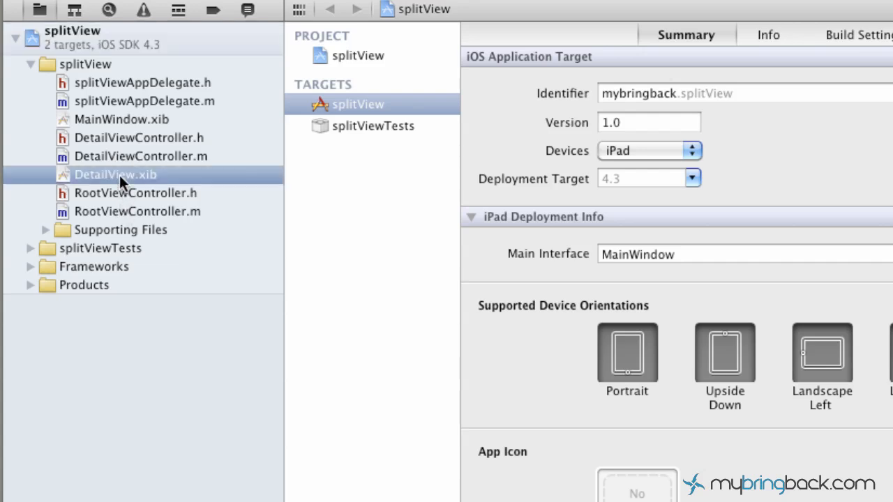
{"action": "double_click", "coordinate": [115, 174]}
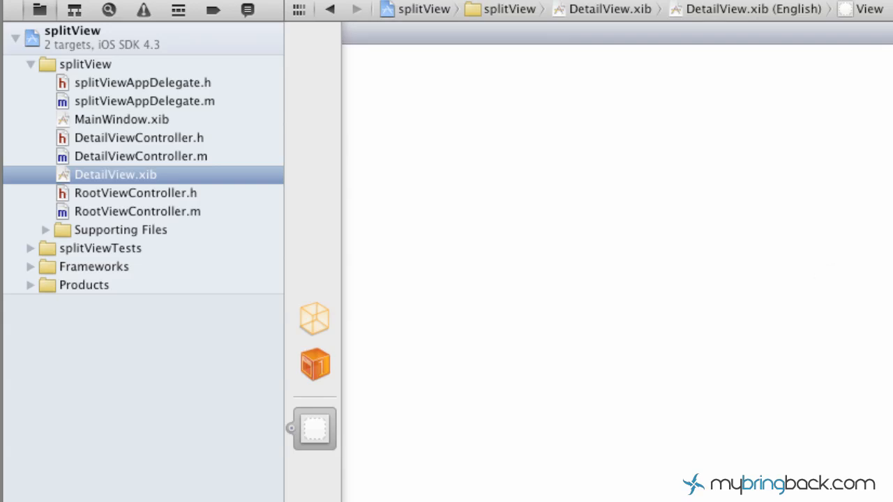
{"action": "mouse_move", "coordinate": [509, 256]}
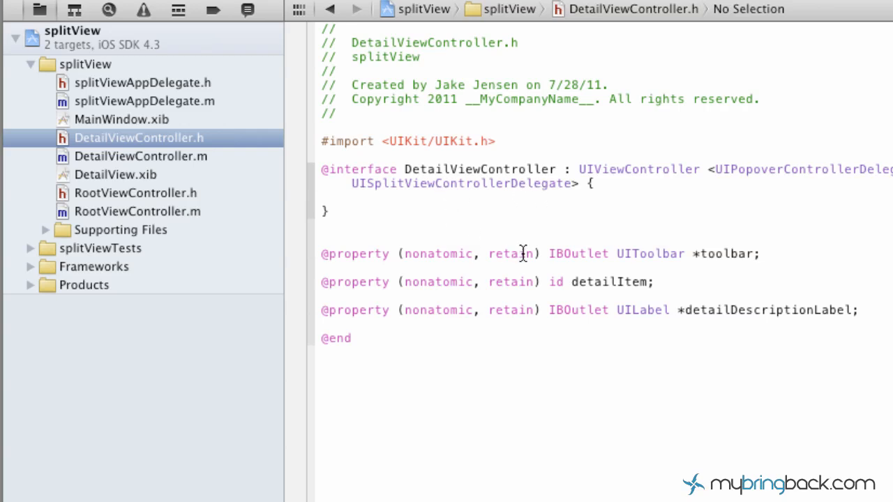
{"action": "mouse_move", "coordinate": [502, 286]}
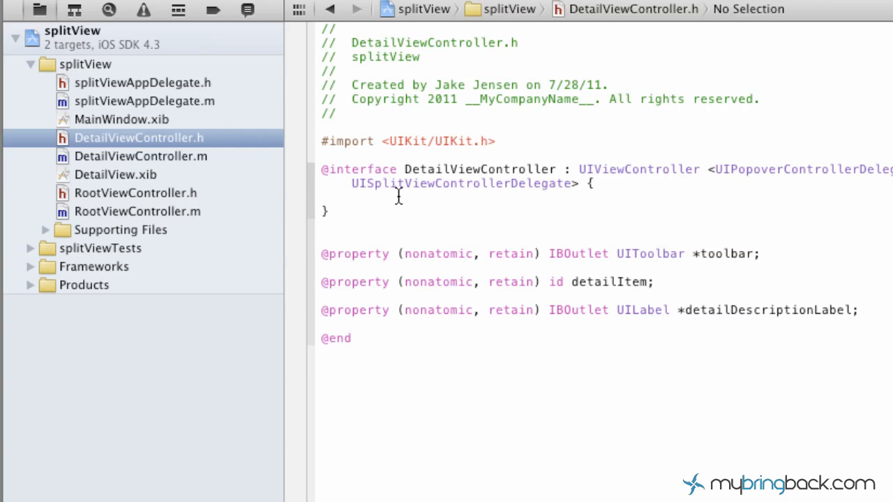
Show DetailViewController.m with its popoverController property and synthesize lines.
{"action": "left_click", "coordinate": [139, 157]}
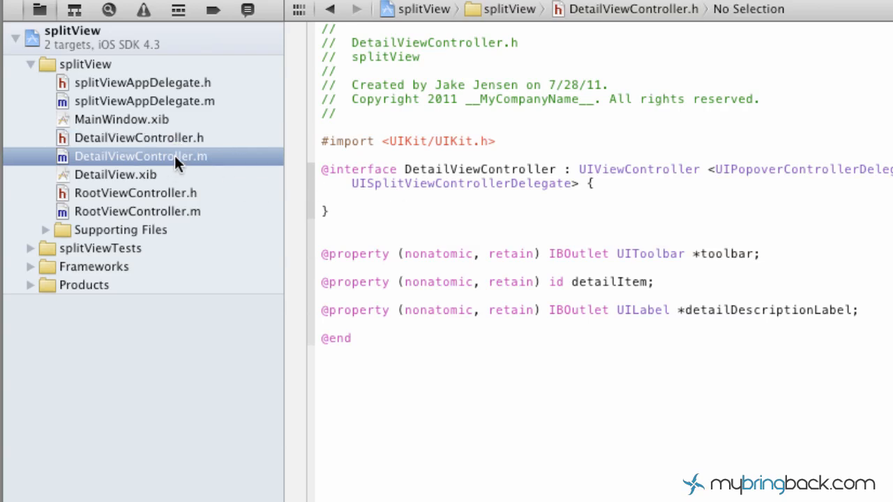
{"action": "left_click", "coordinate": [139, 157]}
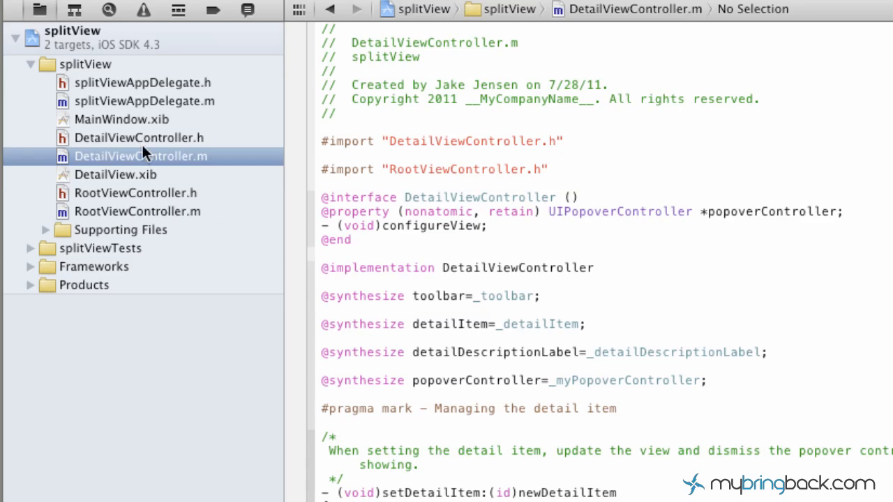
{"action": "mouse_move", "coordinate": [419, 240]}
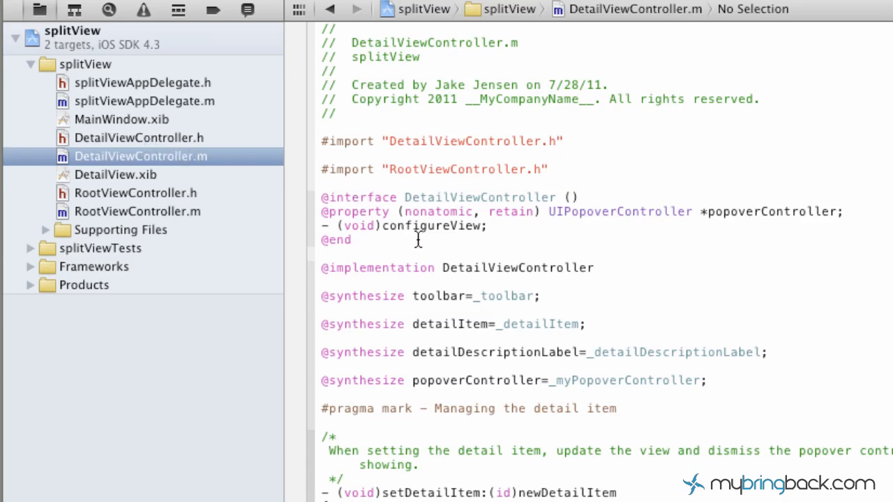
{"action": "mouse_move", "coordinate": [307, 230]}
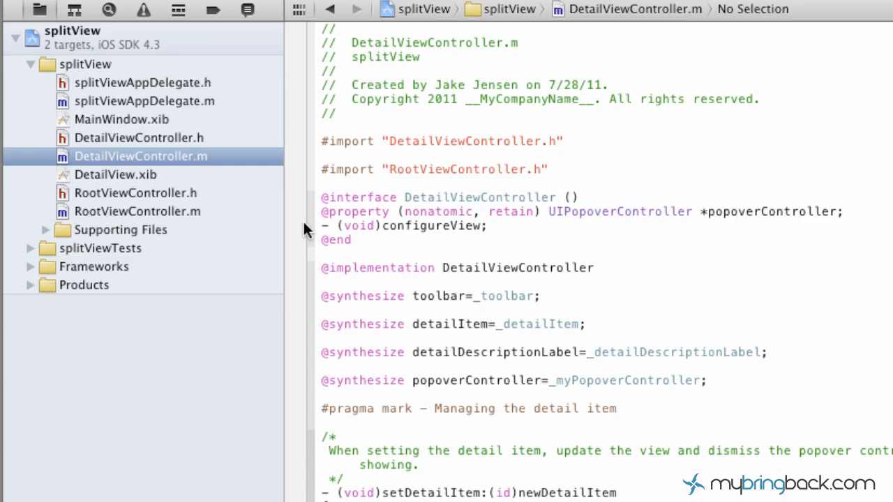
{"action": "mouse_move", "coordinate": [178, 209]}
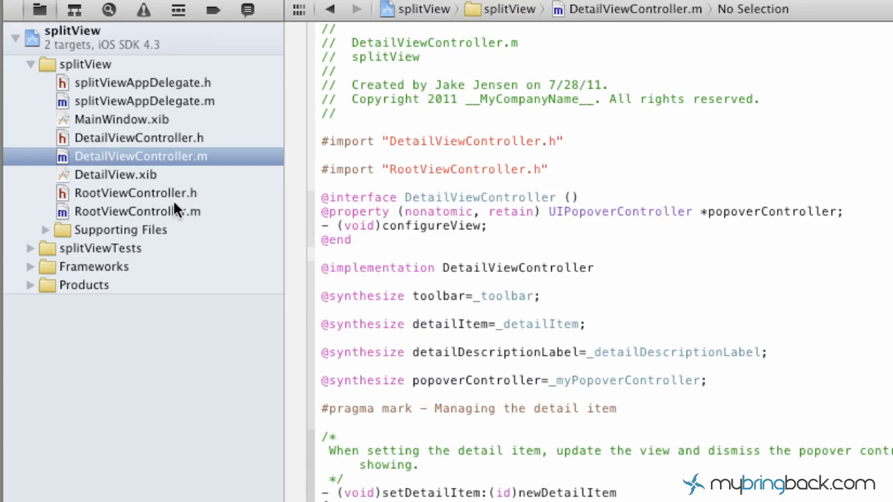
View RootViewController.m's viewDidLoad popover sizing, then return to DetailViewController.m.
{"action": "left_click", "coordinate": [137, 212]}
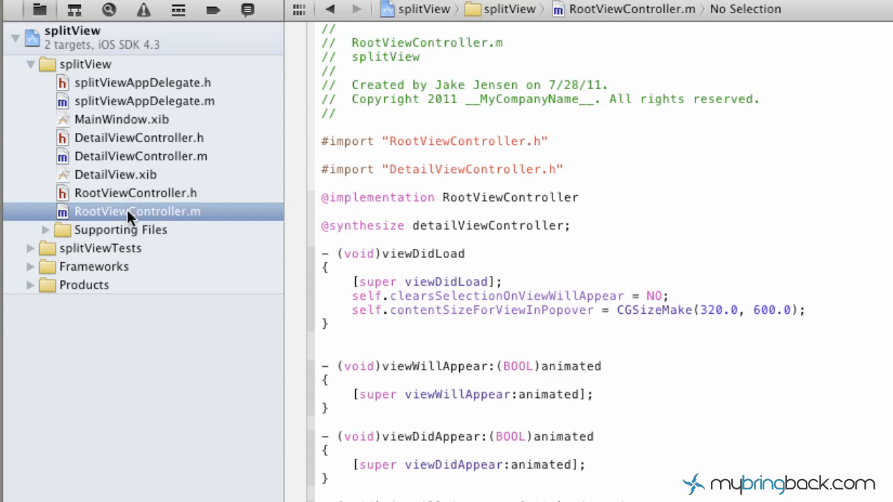
{"action": "mouse_move", "coordinate": [134, 201]}
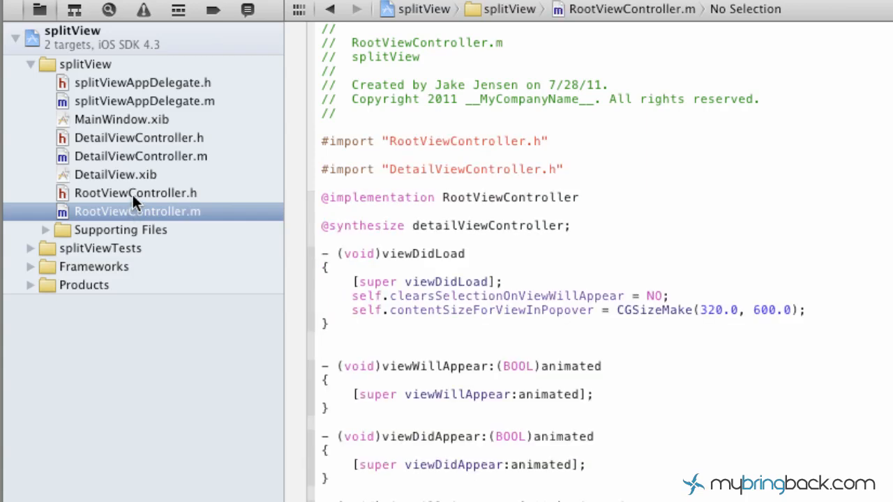
{"action": "mouse_move", "coordinate": [134, 203]}
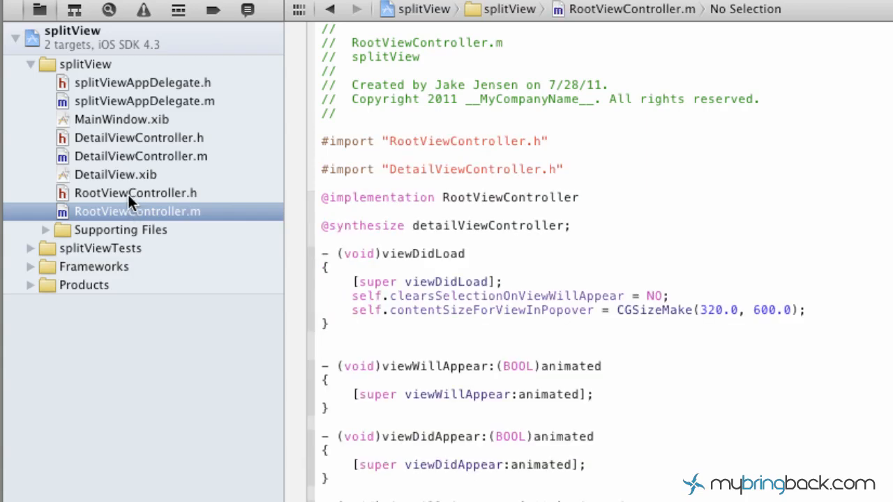
{"action": "mouse_move", "coordinate": [128, 202]}
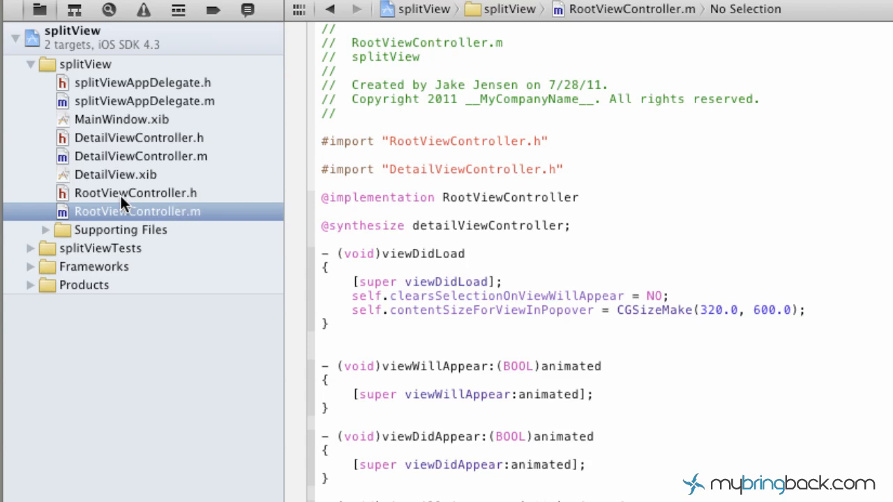
{"action": "mouse_move", "coordinate": [132, 161]}
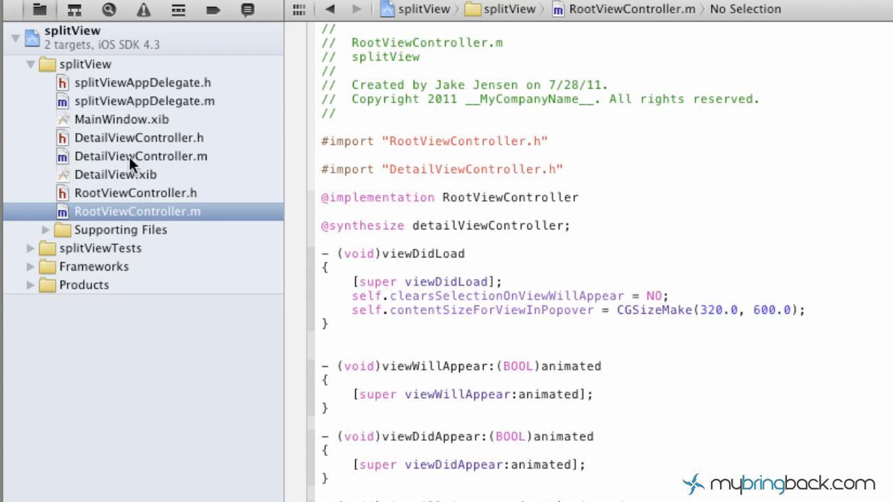
{"action": "left_click", "coordinate": [140, 156]}
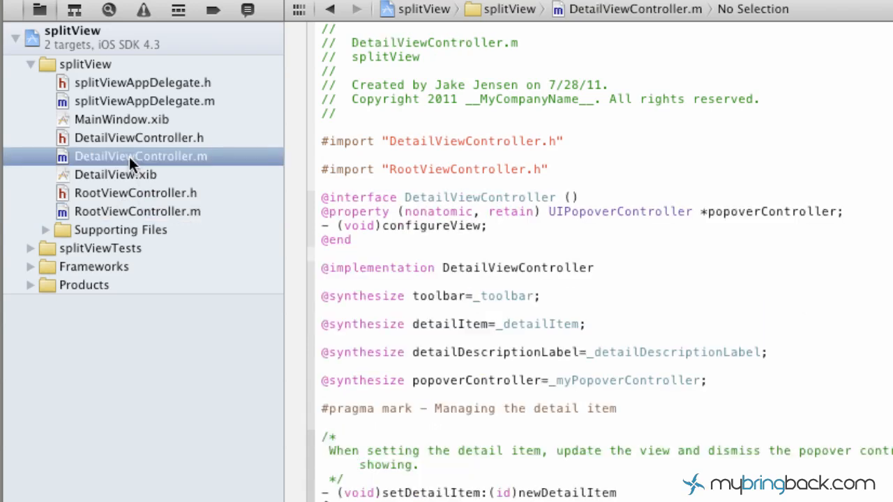